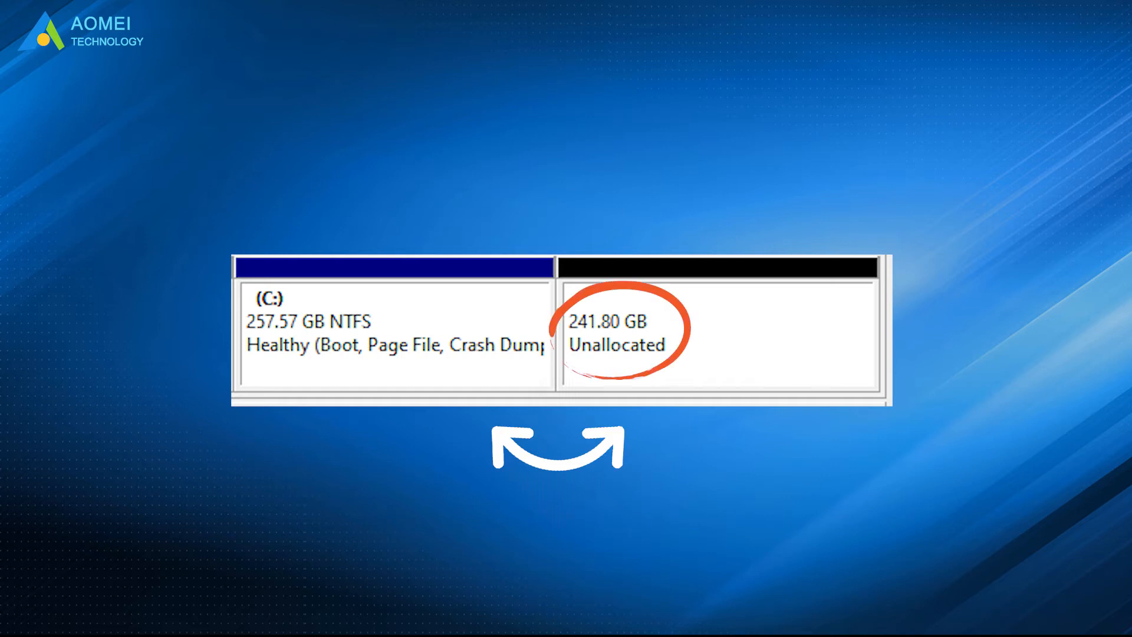
Run diskmgmt.msc from the Win+R Run dialog to open Disk Management.
{"action": "key", "text": "Win+r"}
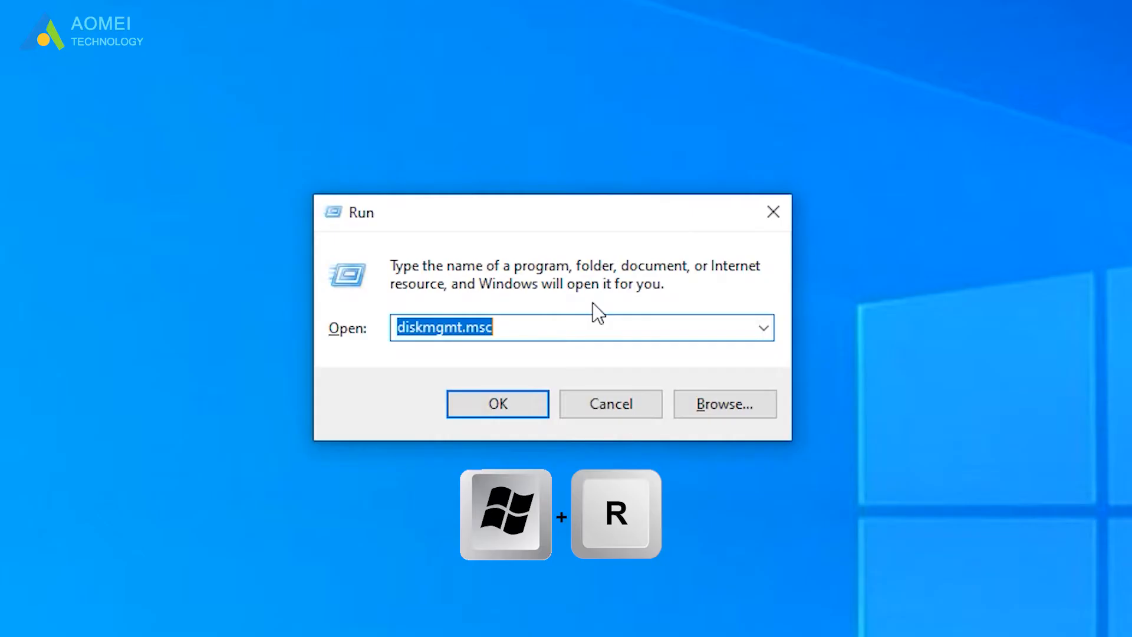
{"action": "left_click", "coordinate": [548, 327]}
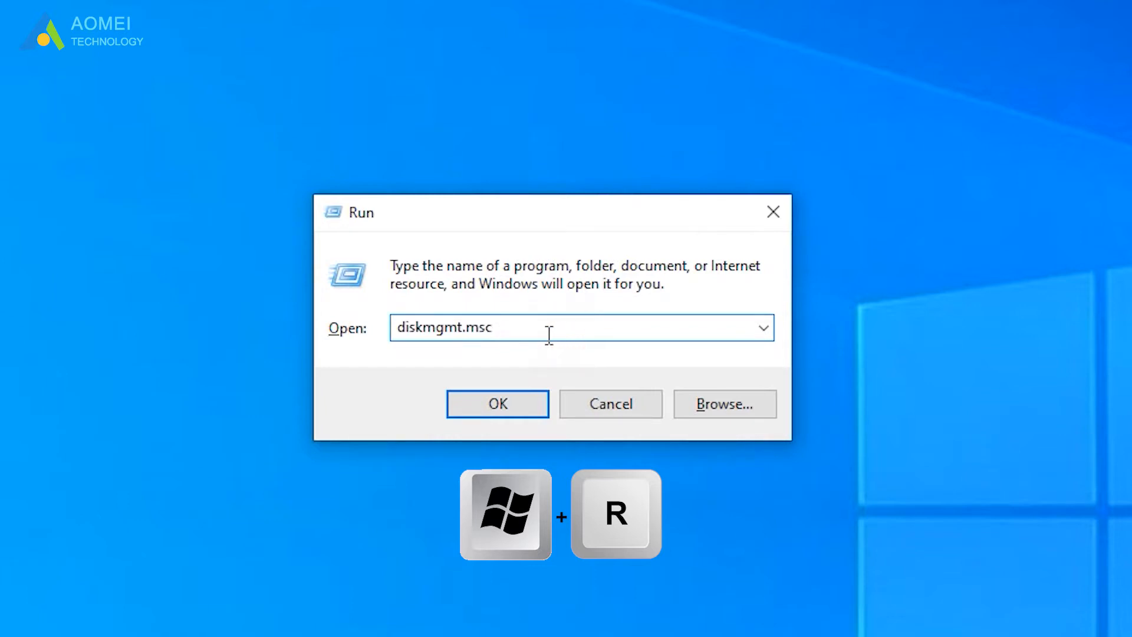
{"action": "mouse_move", "coordinate": [465, 354]}
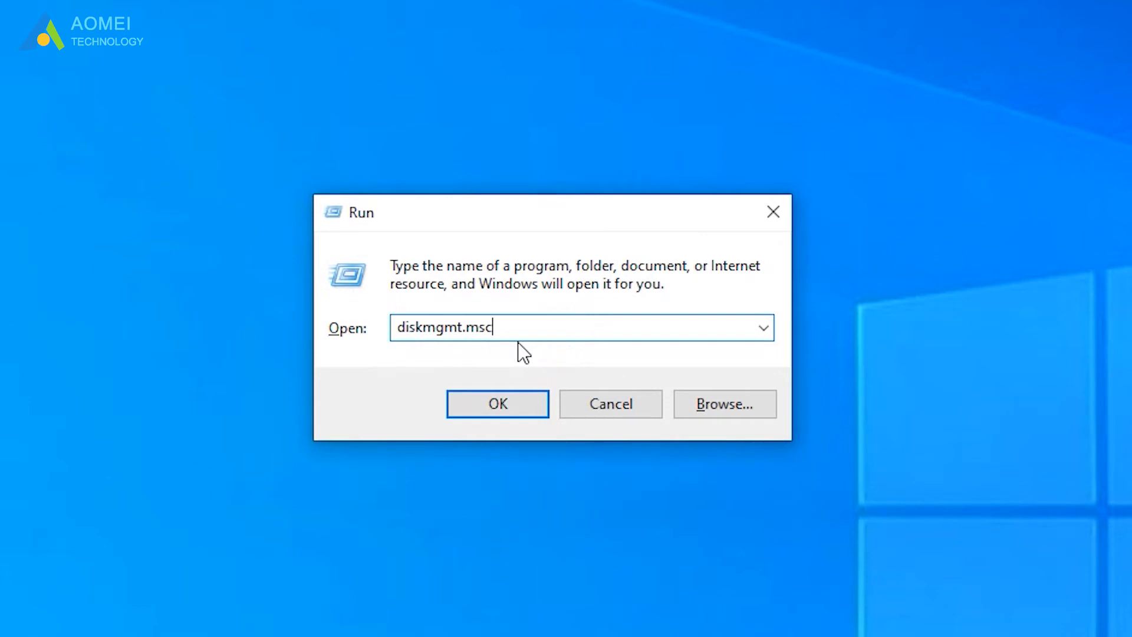
{"action": "left_click", "coordinate": [497, 403]}
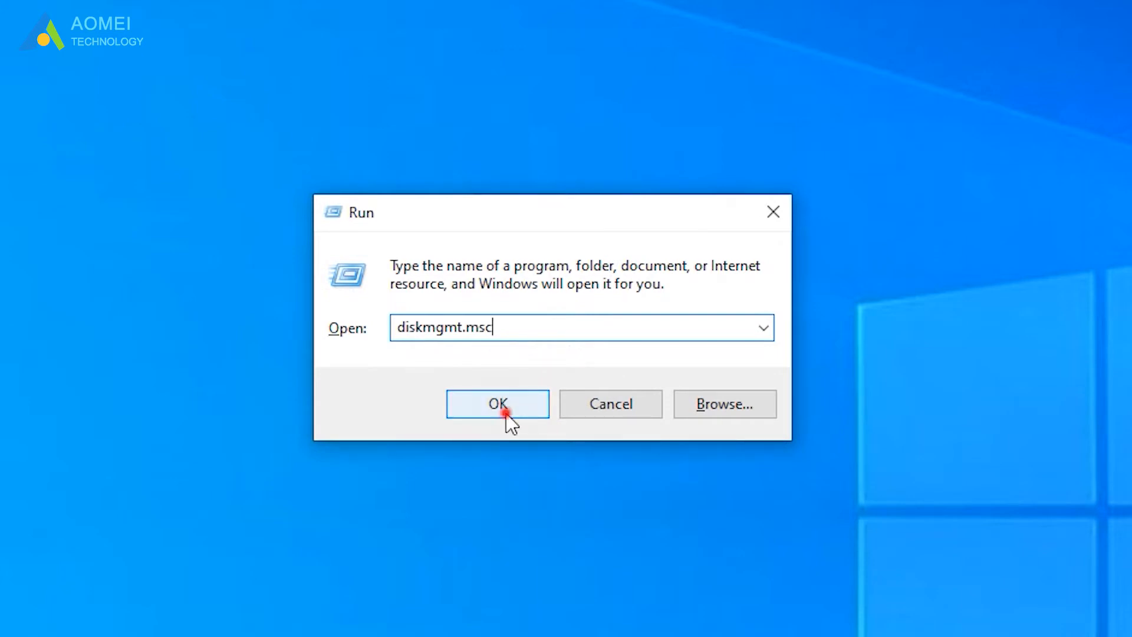
{"action": "left_click", "coordinate": [496, 403]}
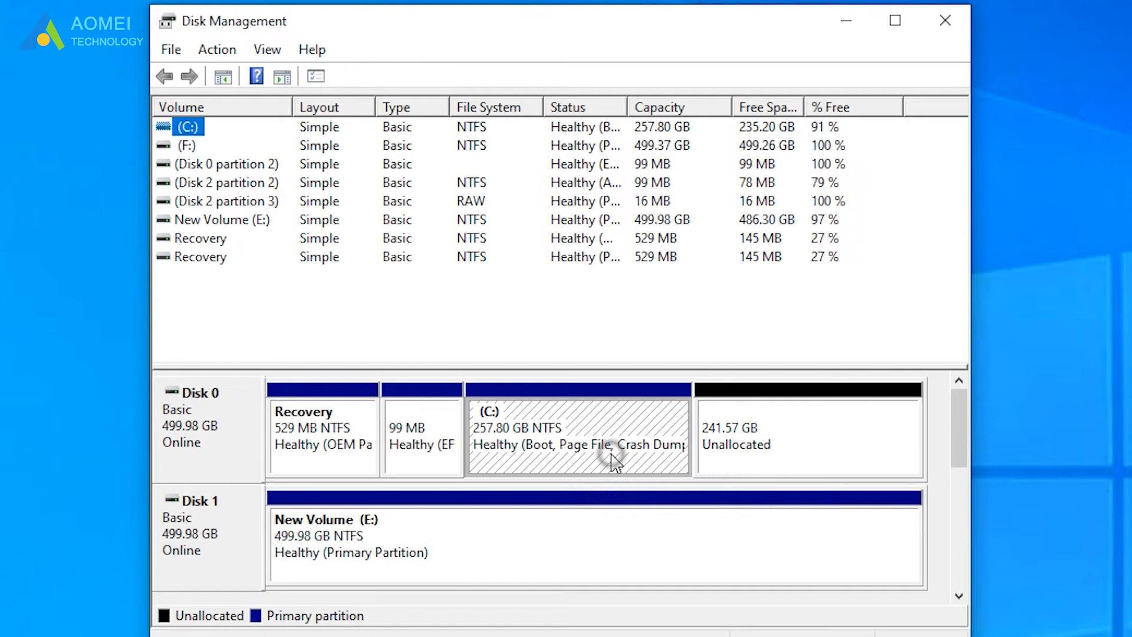
Extend C: by 247366 MB of Disk 0 unallocated space using the Extend Volume wizard.
{"action": "right_click", "coordinate": [578, 433]}
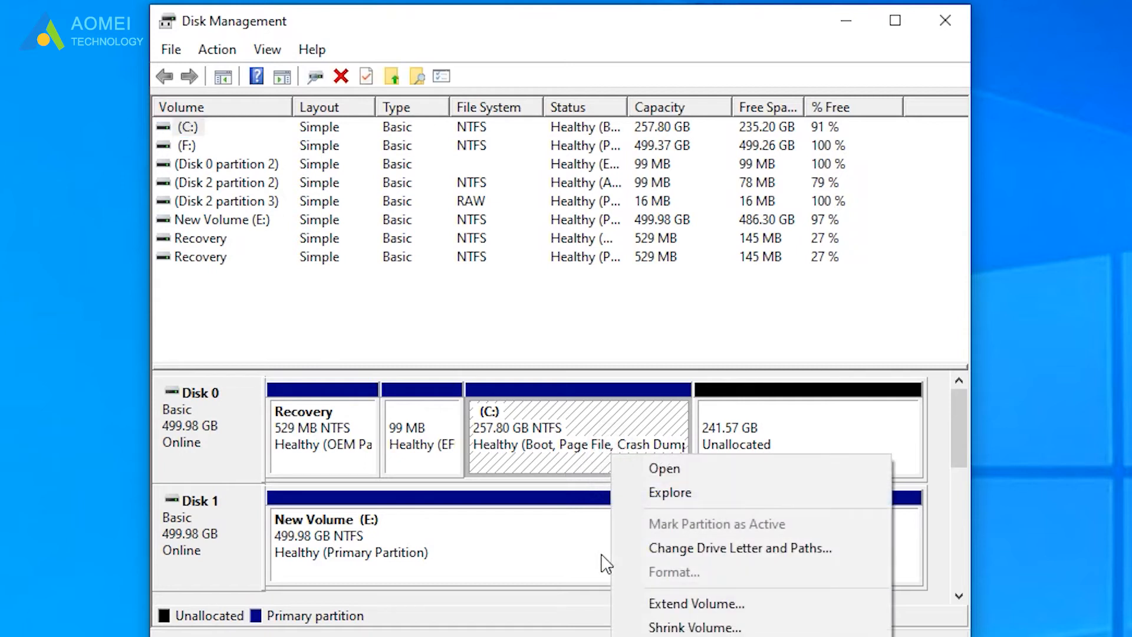
{"action": "mouse_move", "coordinate": [695, 604]}
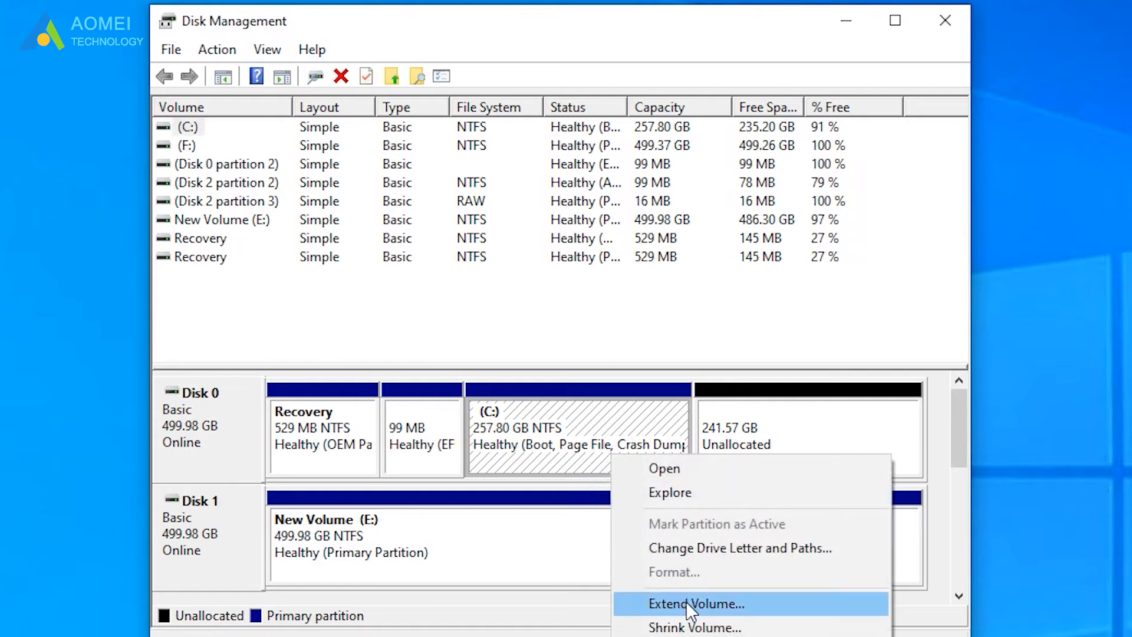
{"action": "left_click", "coordinate": [694, 604]}
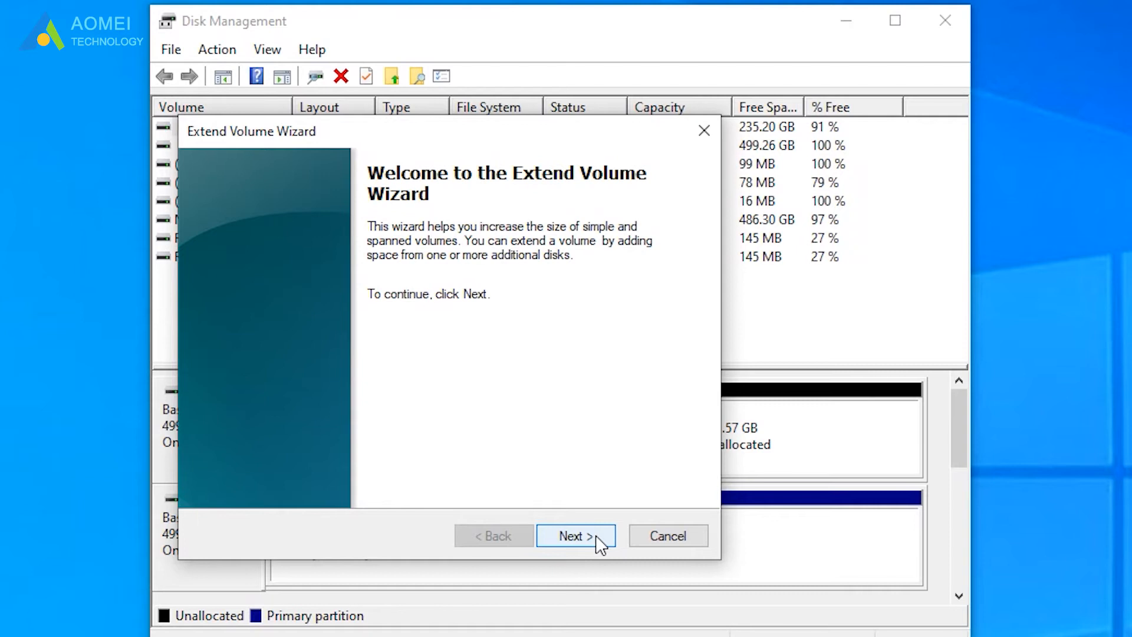
{"action": "left_click", "coordinate": [576, 536]}
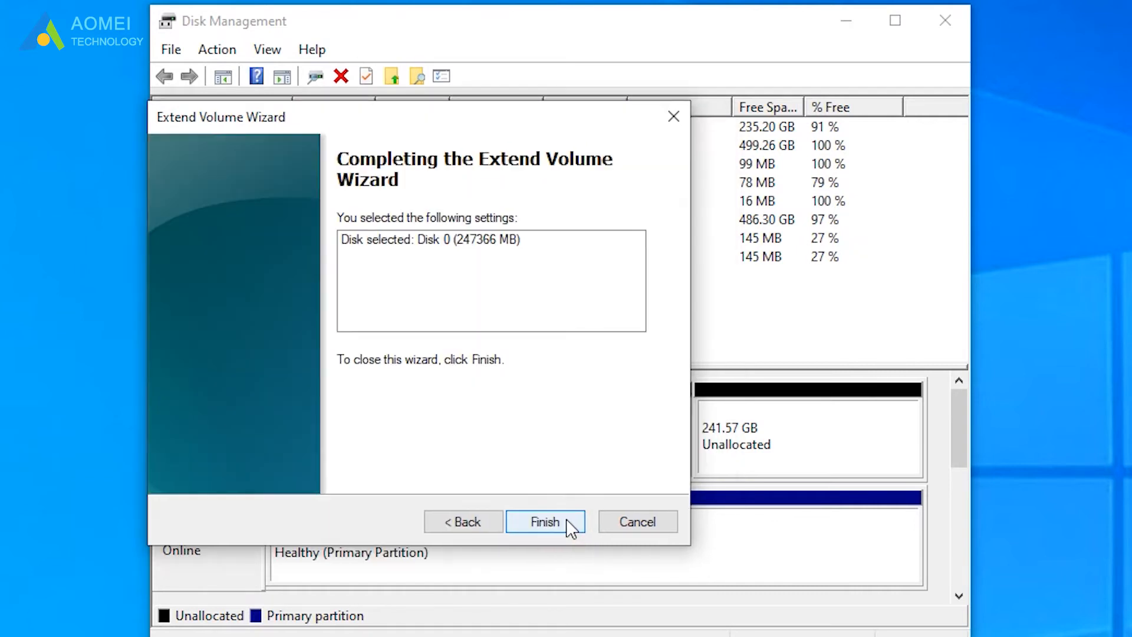
{"action": "left_click", "coordinate": [545, 521]}
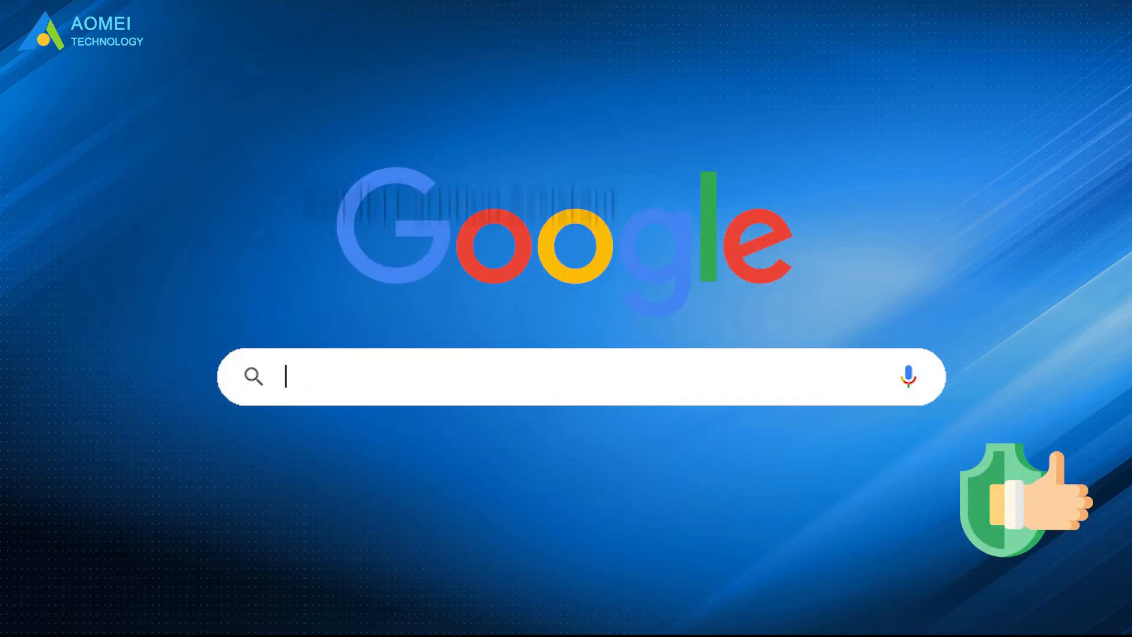
Search the web for 'AOMEI Partition Assistant'.
{"action": "type", "text": "AOMEI Partition Assistant"}
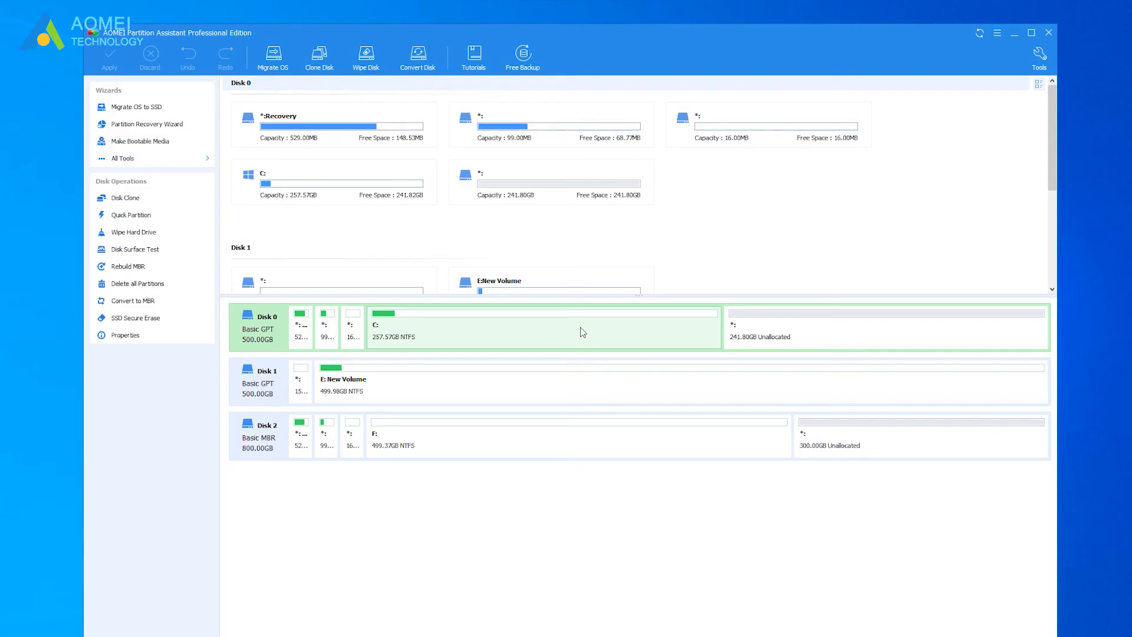
Queue a Merge Partitions operation combining C: with the 241.80GB unallocated space.
{"action": "right_click", "coordinate": [541, 328]}
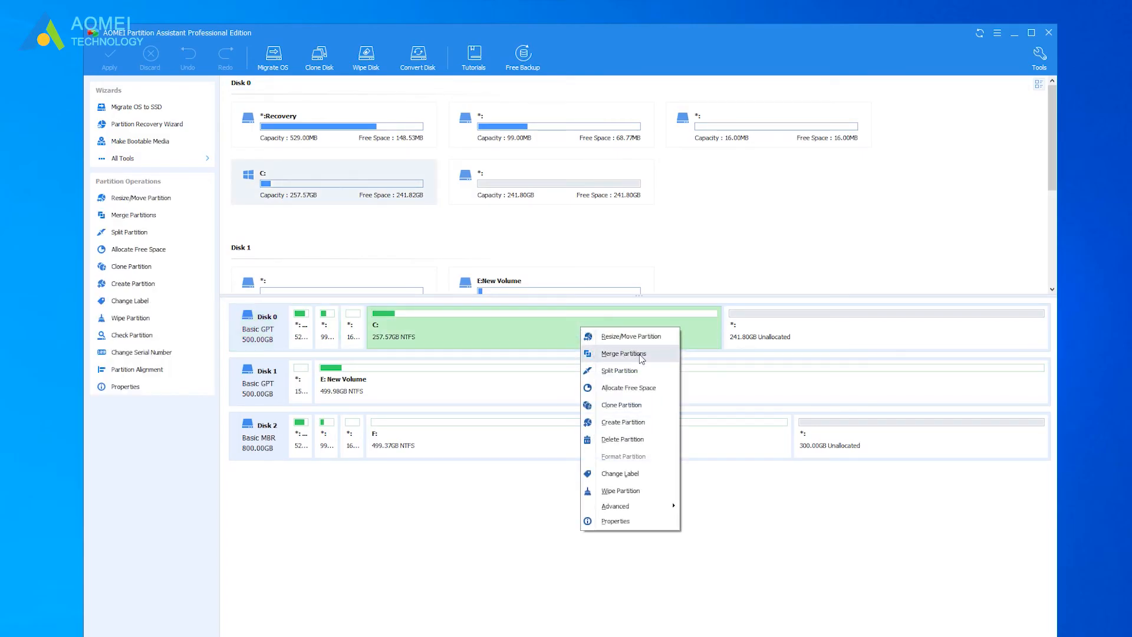
{"action": "left_click", "coordinate": [622, 353]}
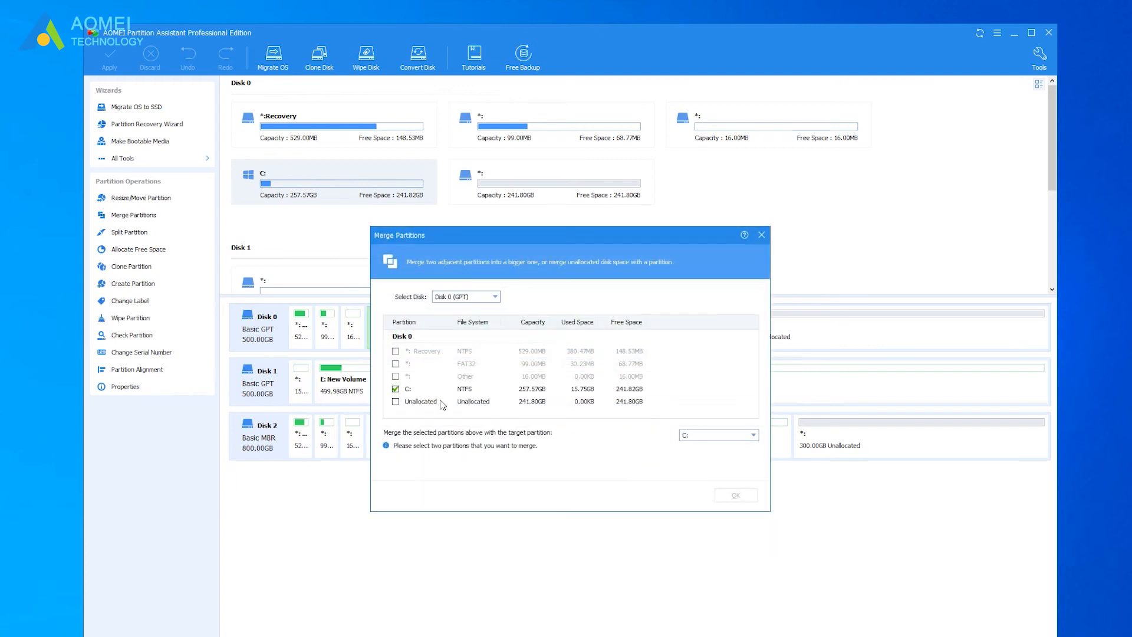
{"action": "left_click", "coordinate": [395, 402]}
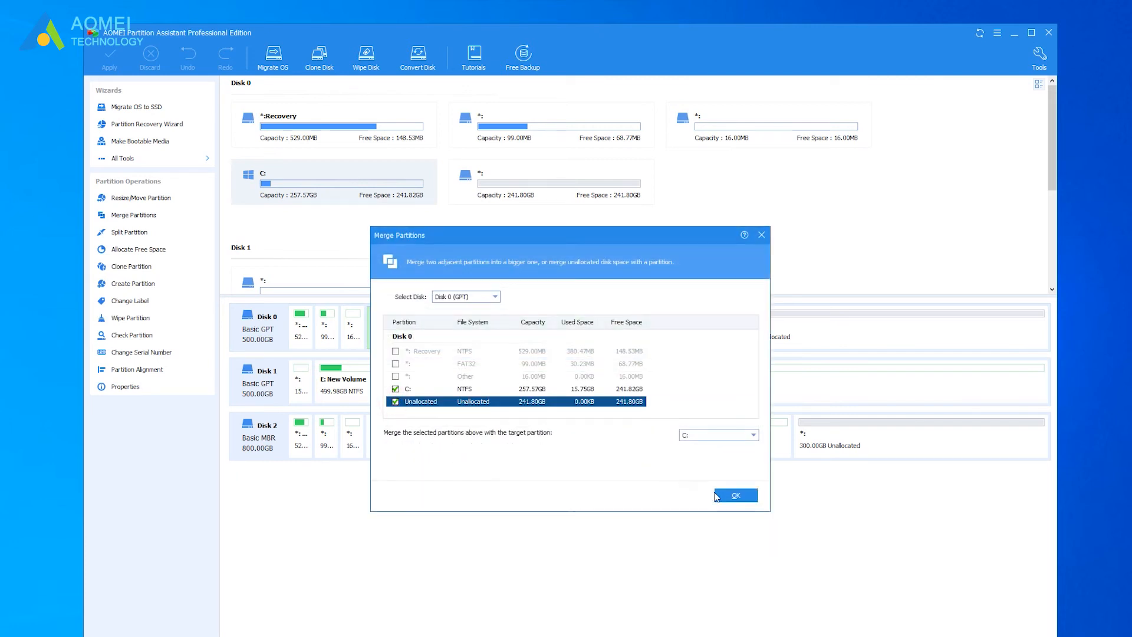
{"action": "left_click", "coordinate": [734, 495]}
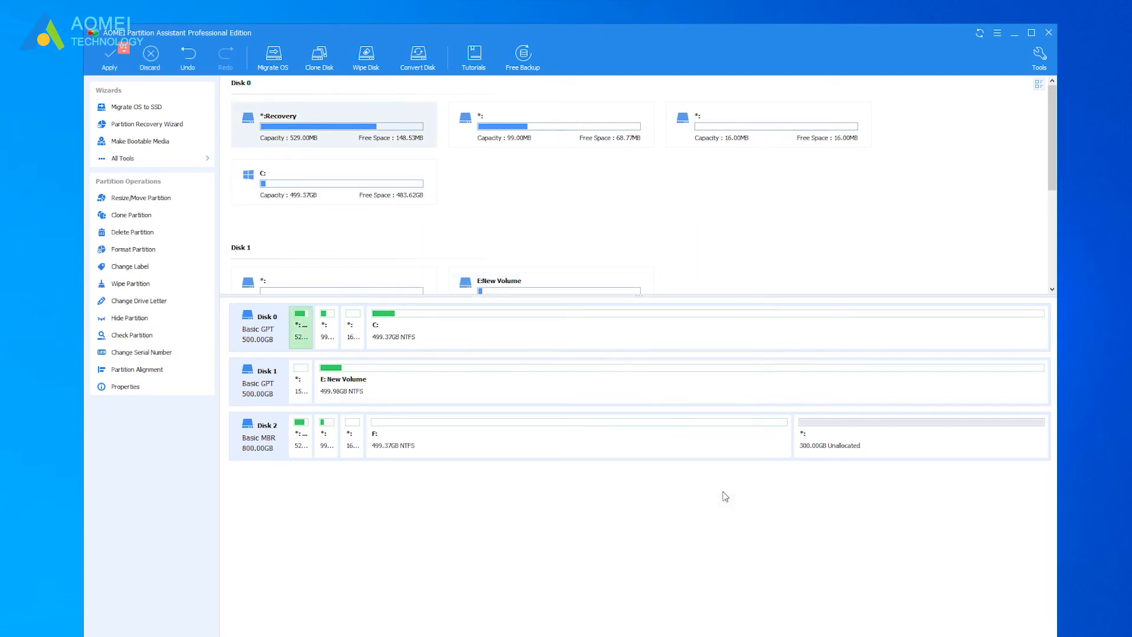
Apply the pending merge and confirm starting the operation.
{"action": "left_click", "coordinate": [109, 58]}
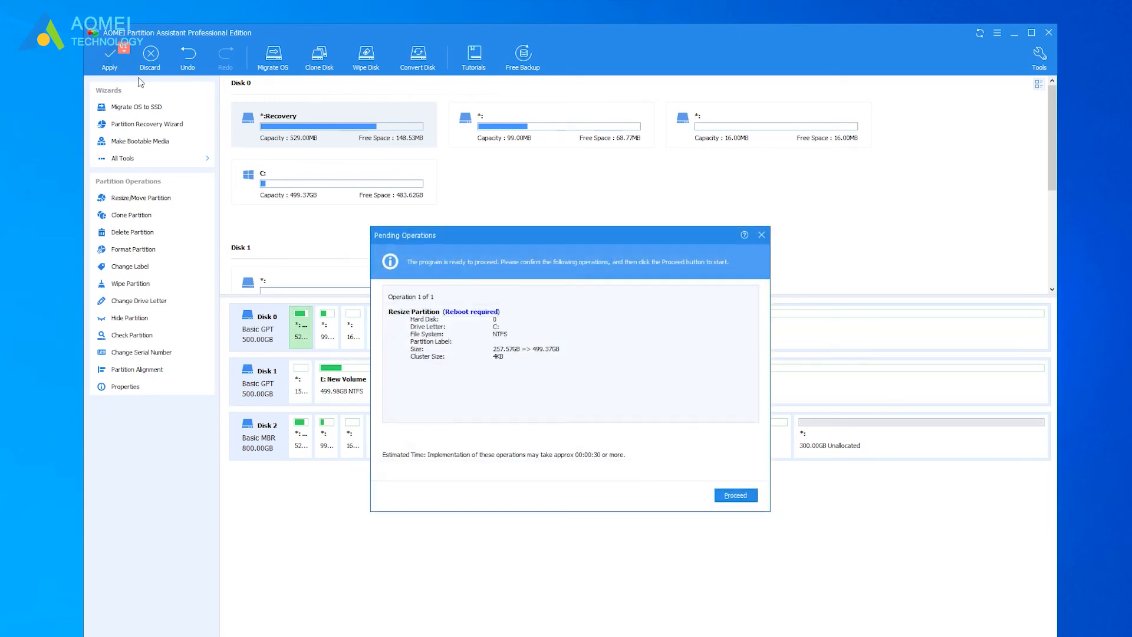
{"action": "left_click", "coordinate": [735, 494]}
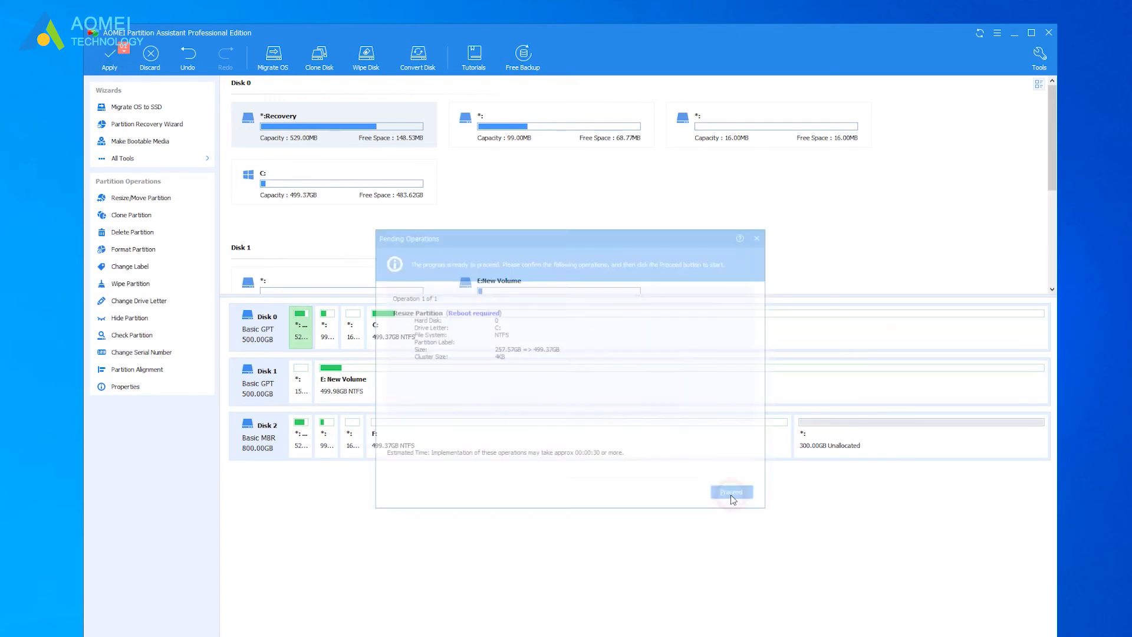
{"action": "left_click", "coordinate": [731, 491]}
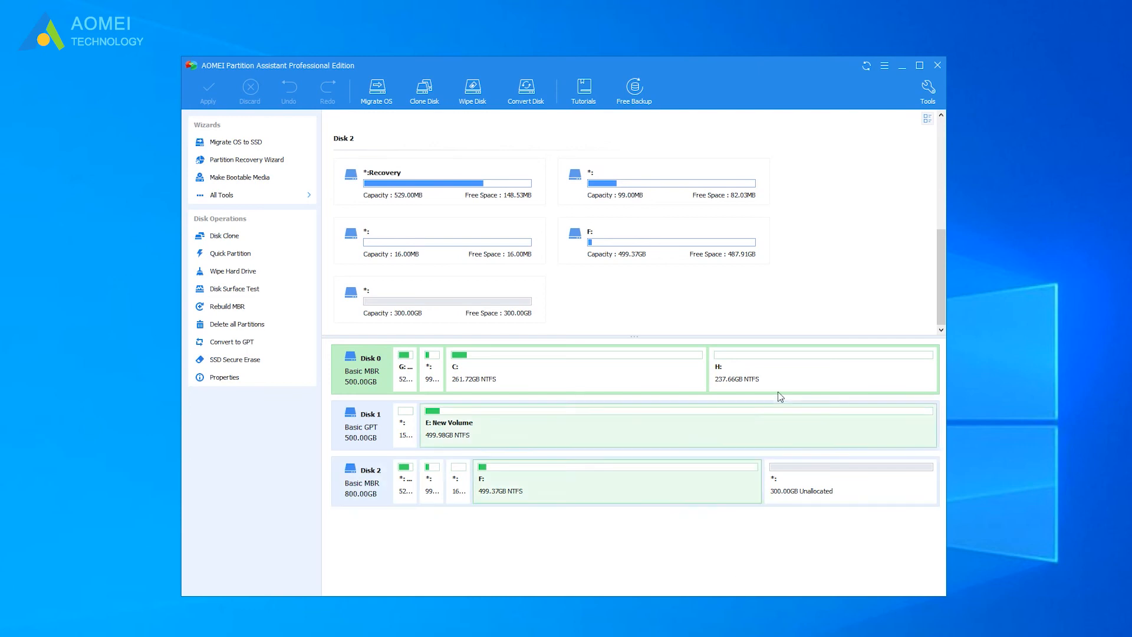
Queue allocating 120GB from H: to C:, leaving C: at 381.72 GB.
{"action": "right_click", "coordinate": [823, 368]}
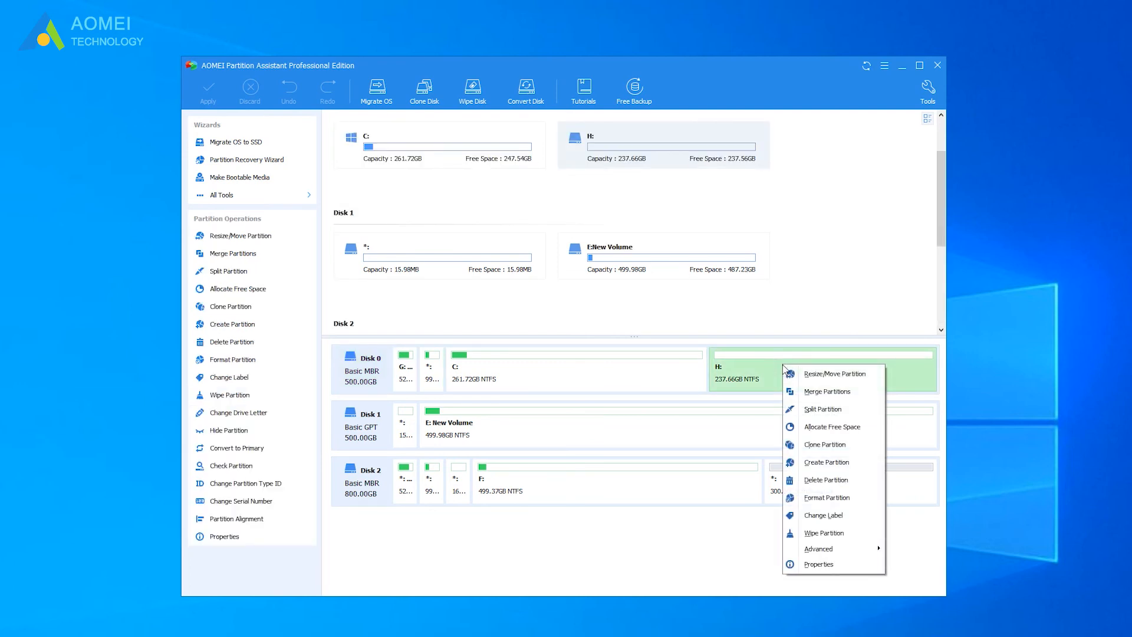
{"action": "mouse_move", "coordinate": [830, 426]}
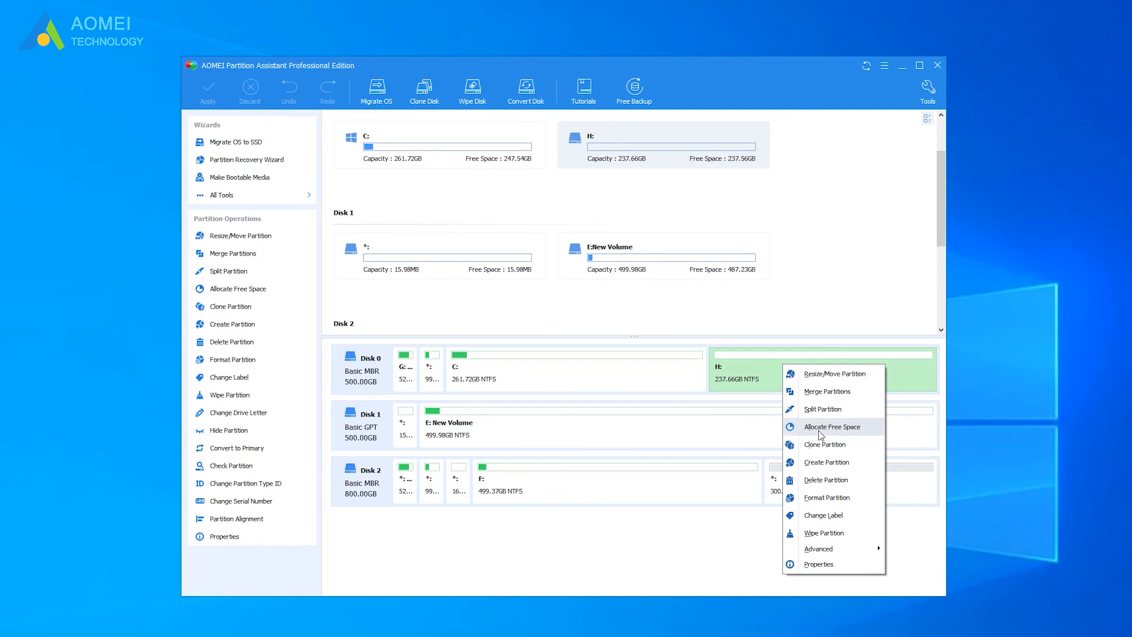
{"action": "left_click", "coordinate": [830, 425]}
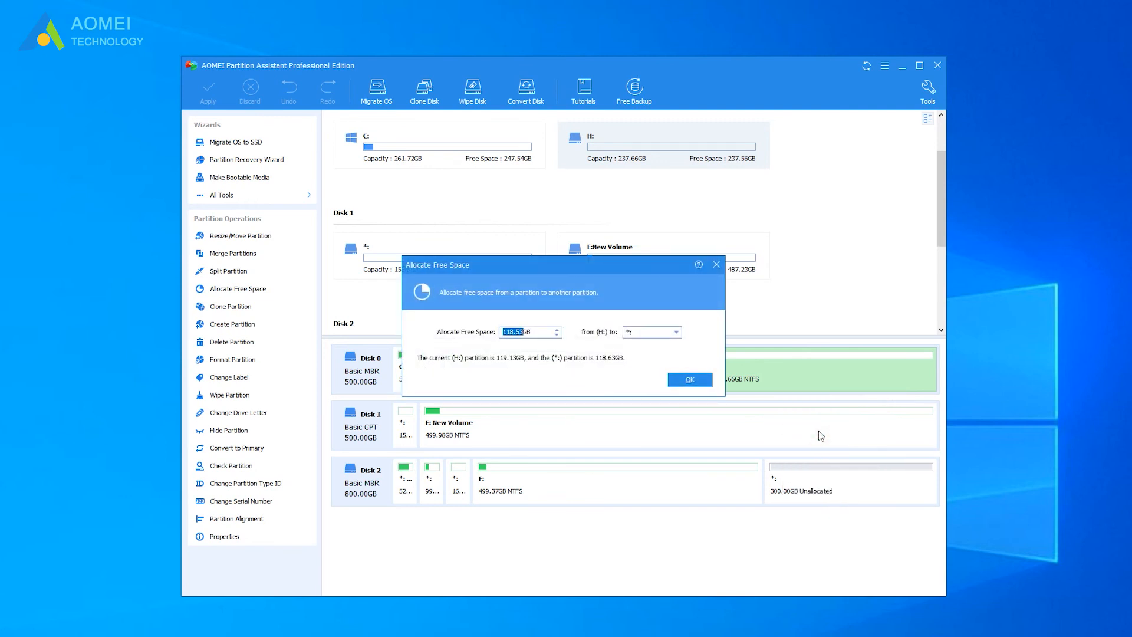
{"action": "mouse_move", "coordinate": [611, 368]}
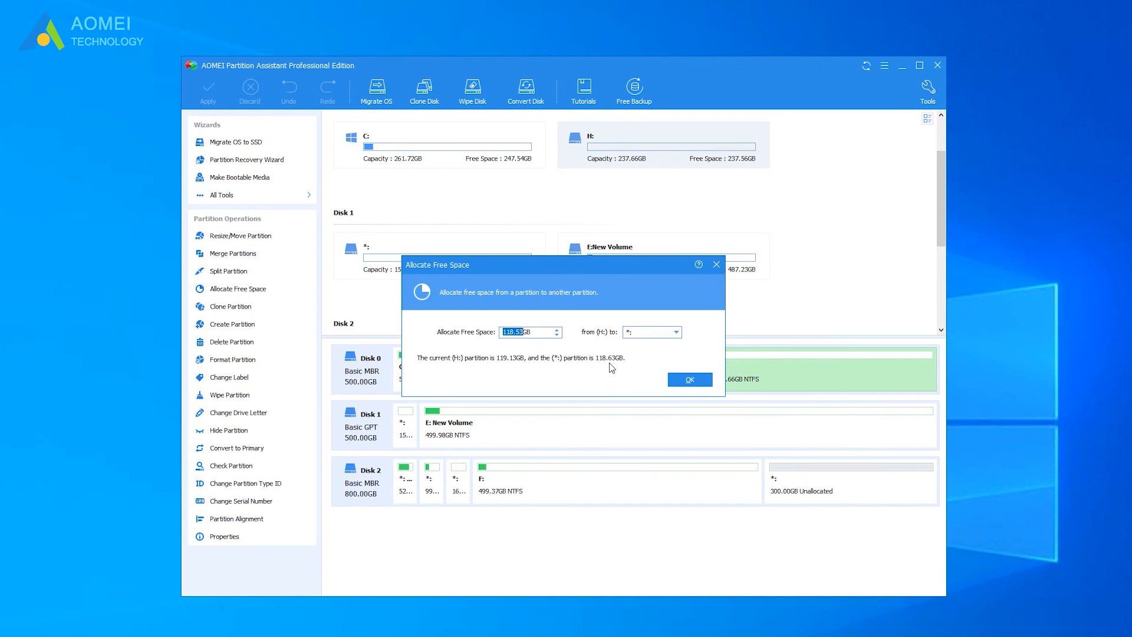
{"action": "mouse_move", "coordinate": [521, 348]}
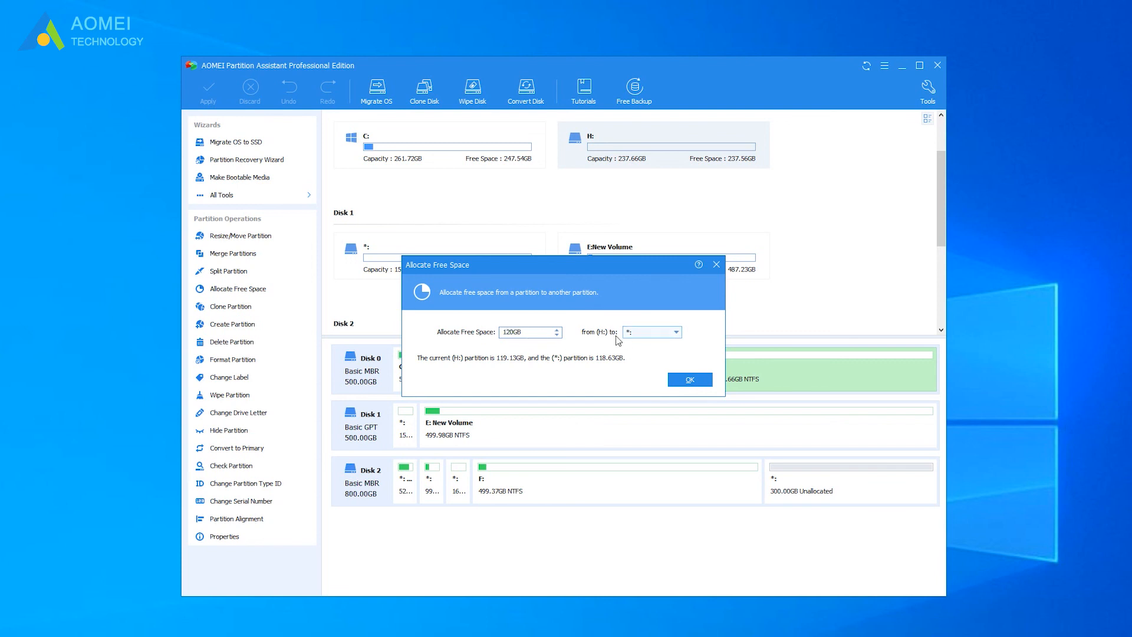
{"action": "left_click", "coordinate": [674, 332]}
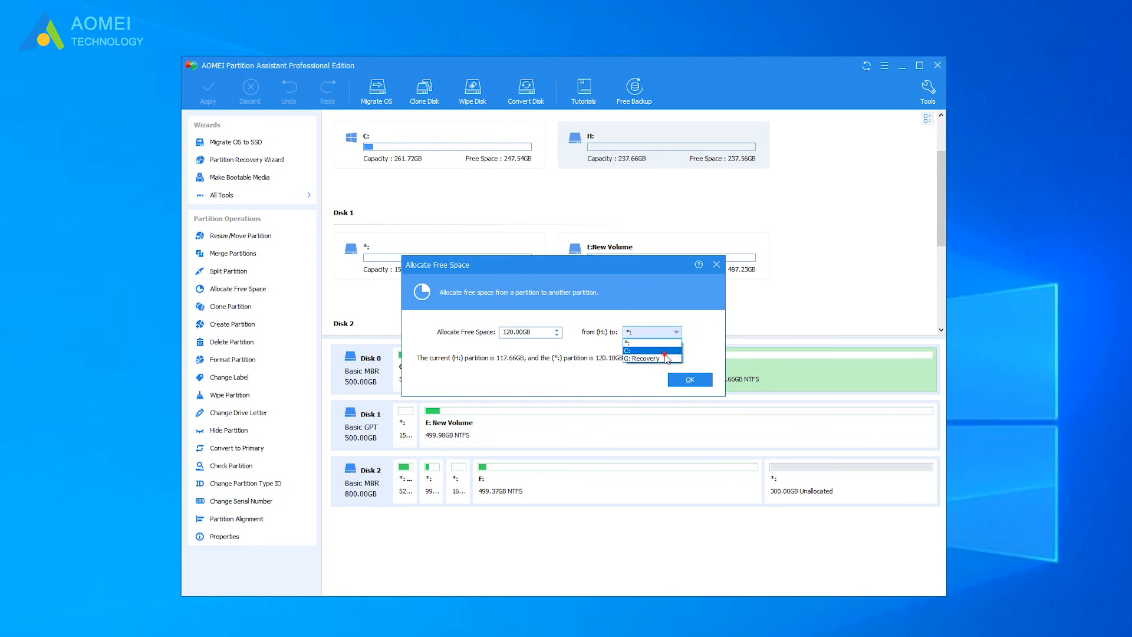
{"action": "left_click", "coordinate": [640, 350]}
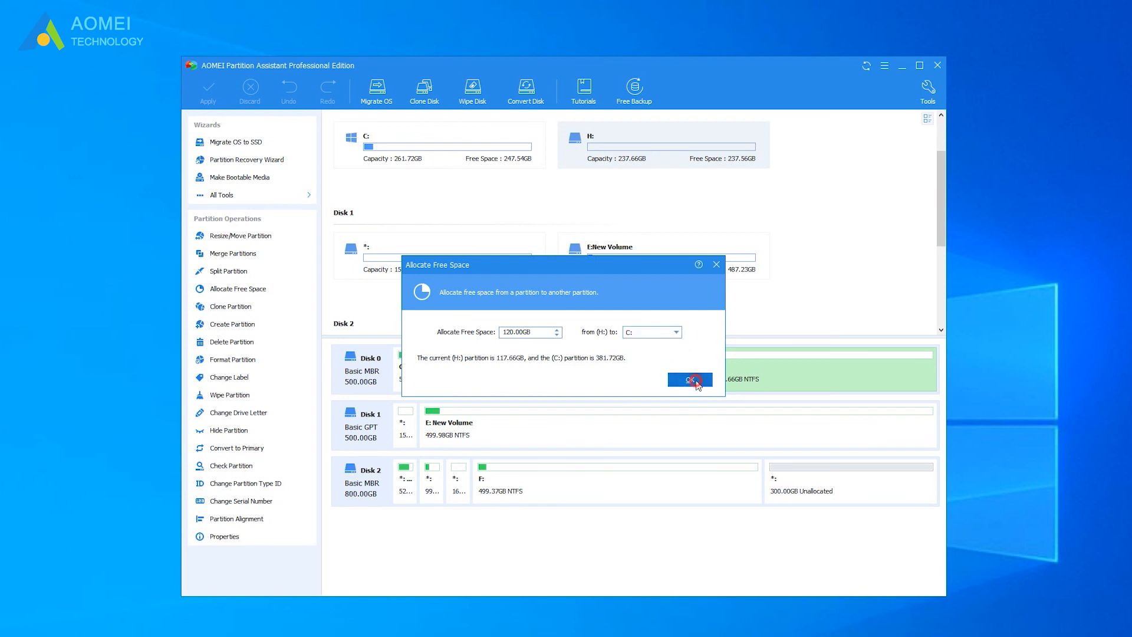
{"action": "left_click", "coordinate": [688, 379]}
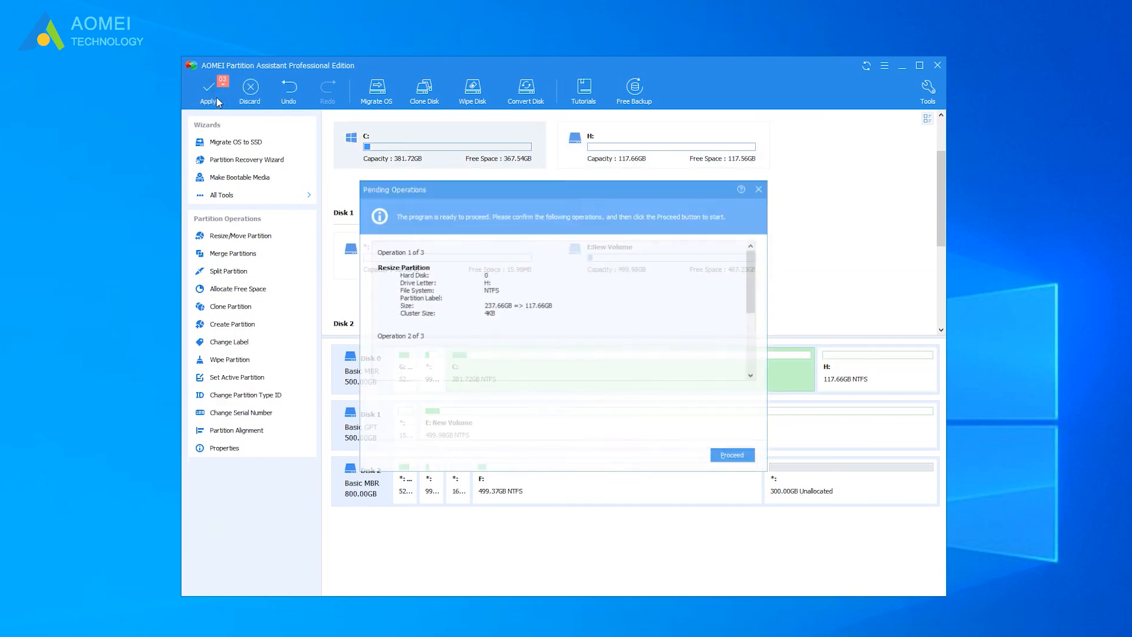
Proceed with the queued H:-to-C: operations and confirm with Yes.
{"action": "left_click", "coordinate": [731, 455]}
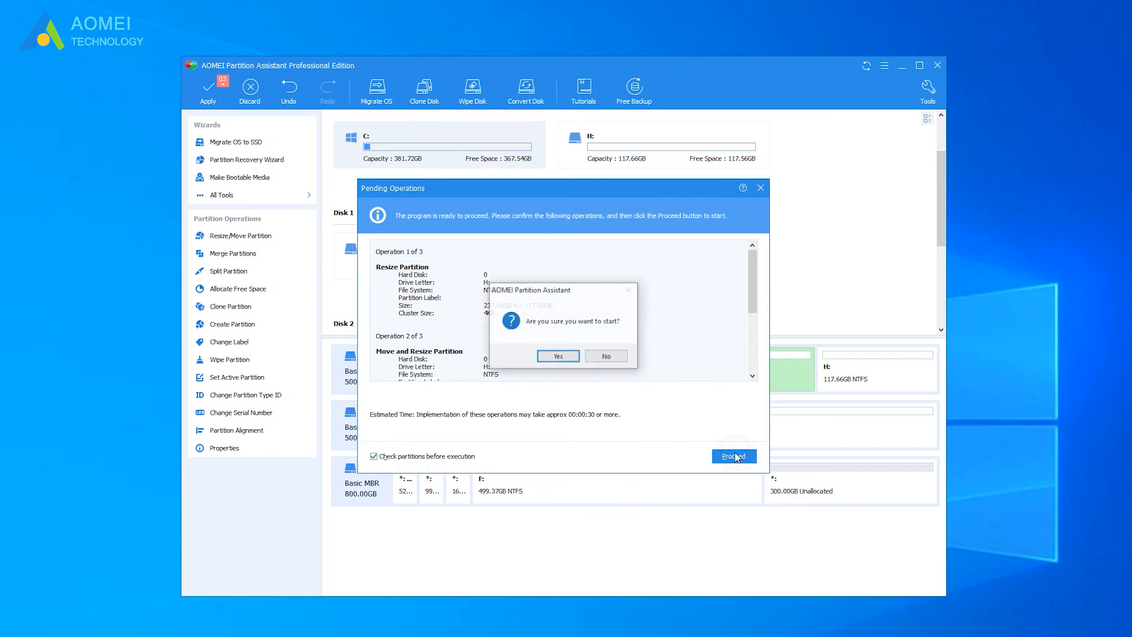
{"action": "left_click", "coordinate": [557, 356]}
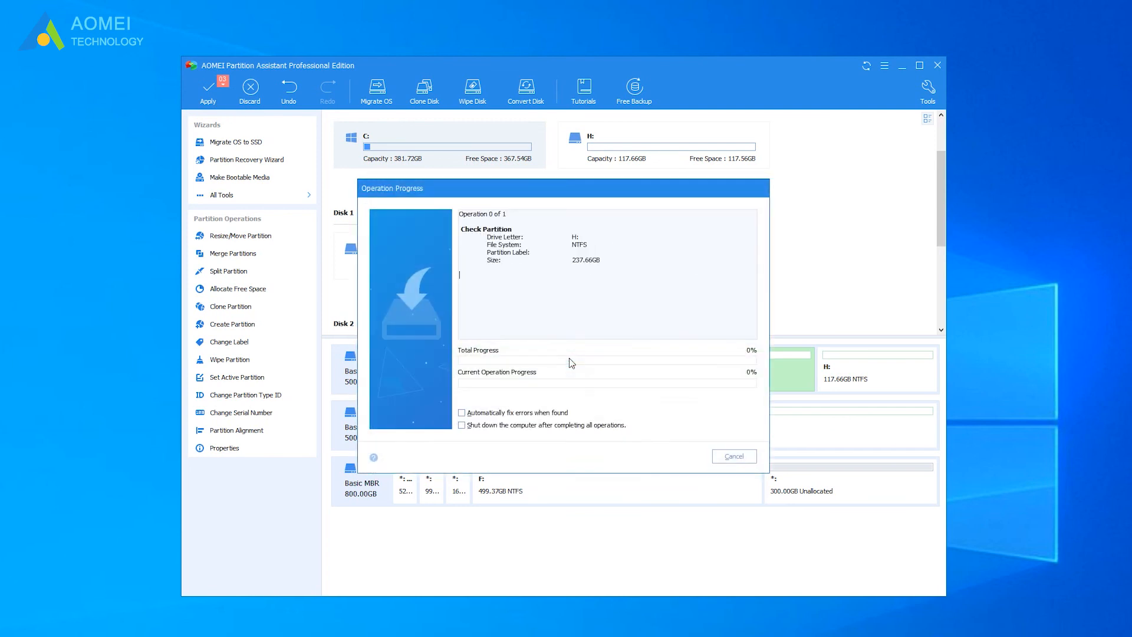